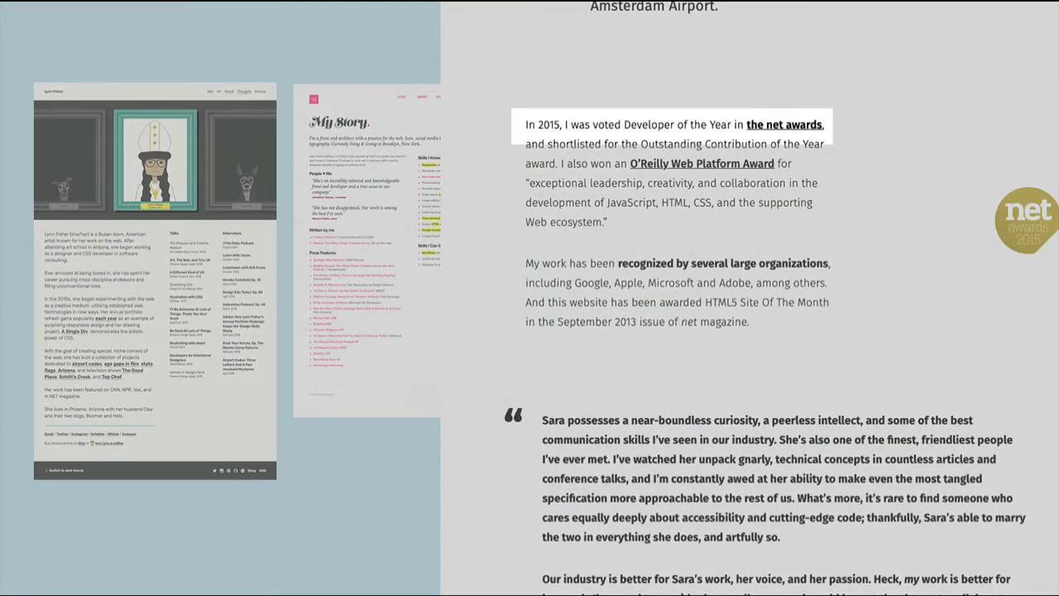
pyautogui.scroll(-3)
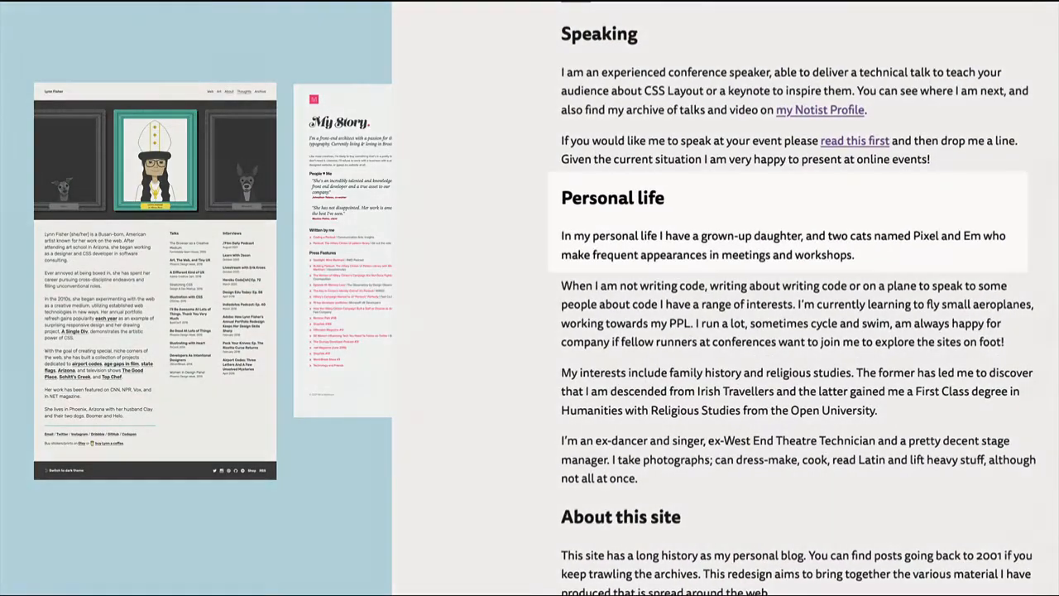